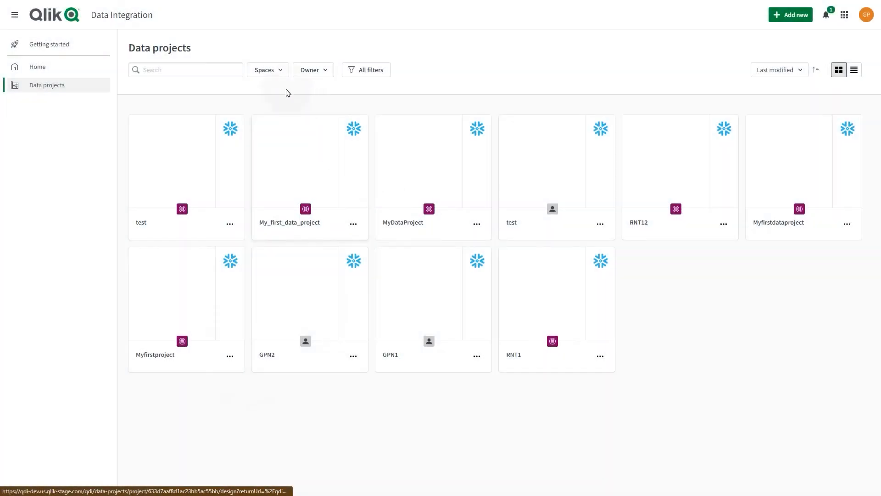
- Filter the data projects list to the Personal space, leaving test, GPN2 and GPN1
{"action": "left_click", "coordinate": [265, 70]}
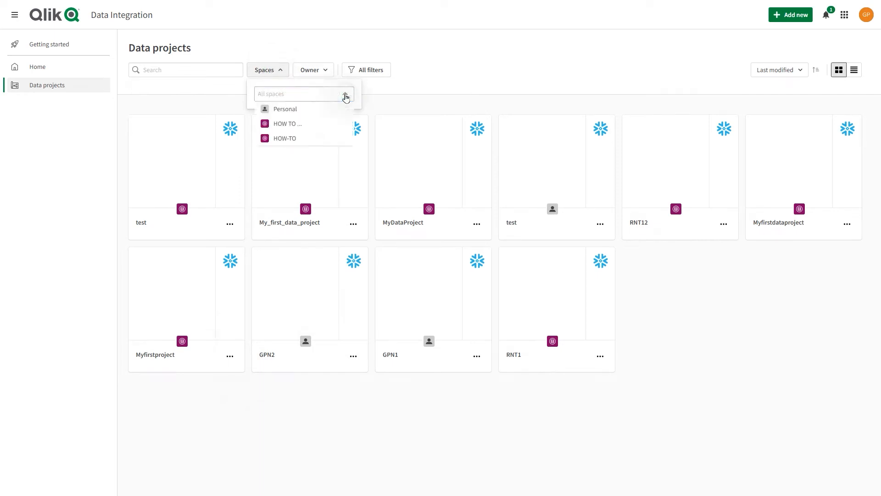
{"action": "left_click", "coordinate": [285, 108]}
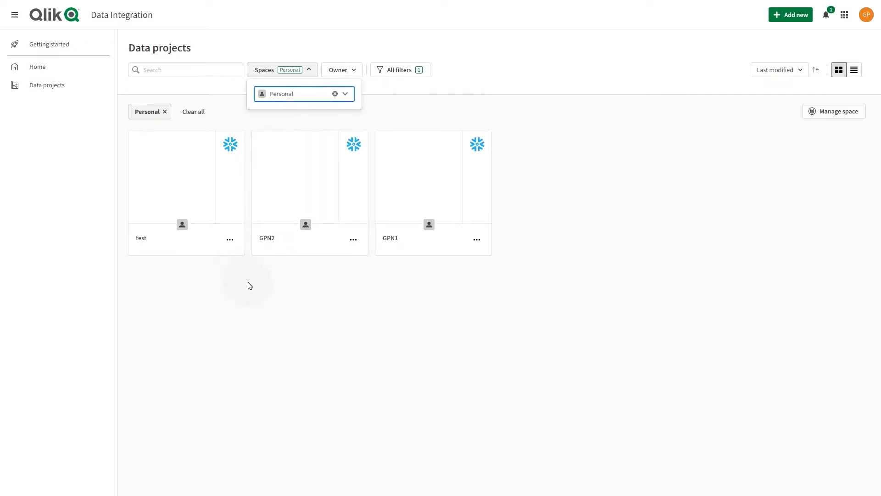
{"action": "left_click", "coordinate": [657, 126]}
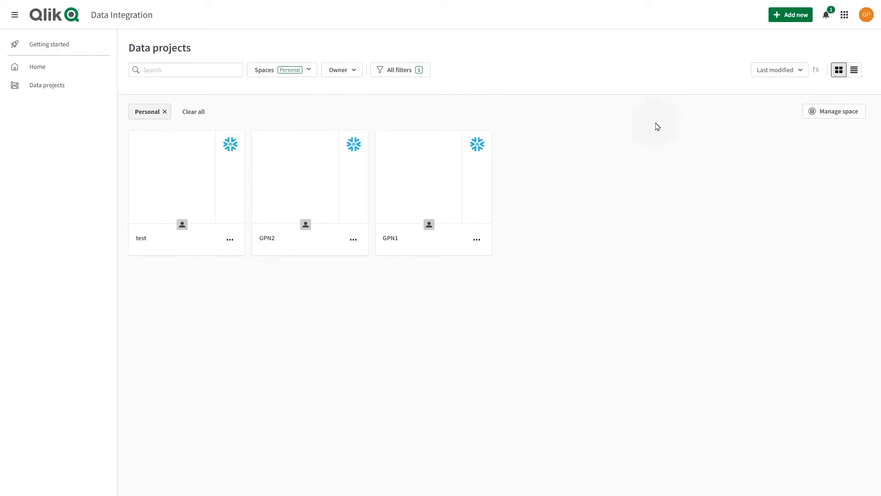
- Create a new space named 'Tutorial' and filter the projects list to it
{"action": "left_click", "coordinate": [791, 15]}
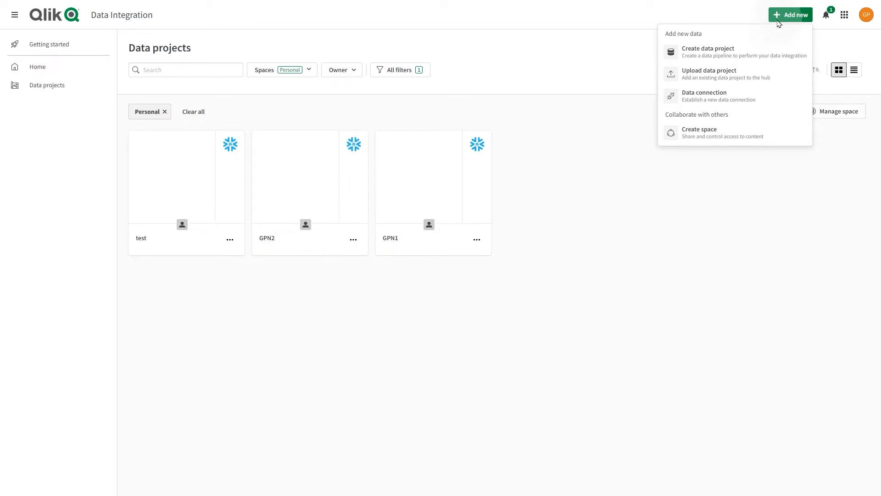
{"action": "mouse_move", "coordinate": [718, 130]}
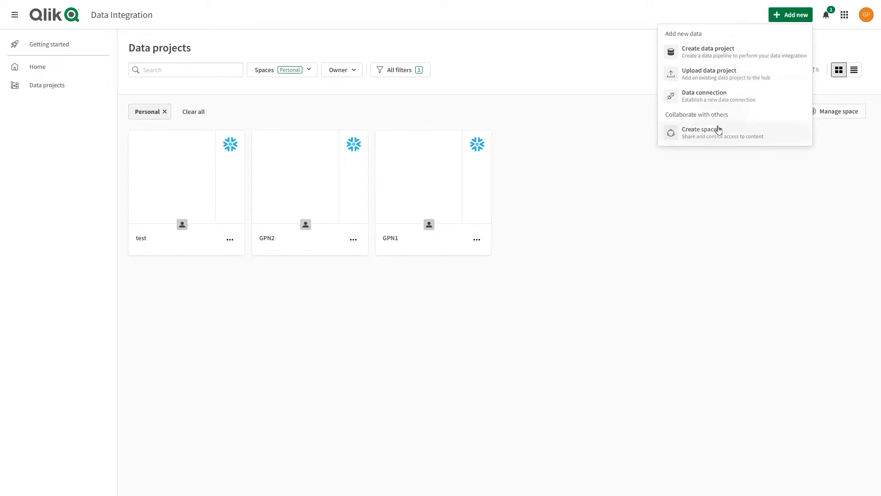
{"action": "left_click", "coordinate": [701, 132]}
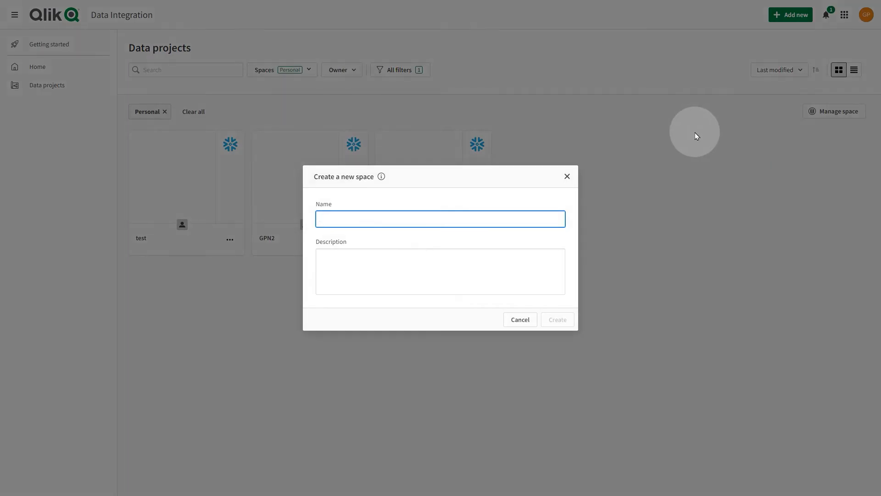
{"action": "type", "text": "Tutorial"}
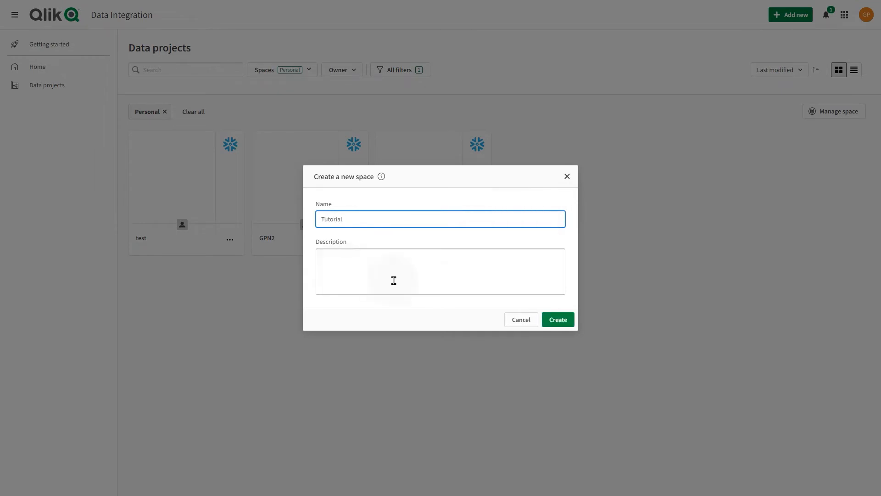
{"action": "left_click", "coordinate": [557, 319]}
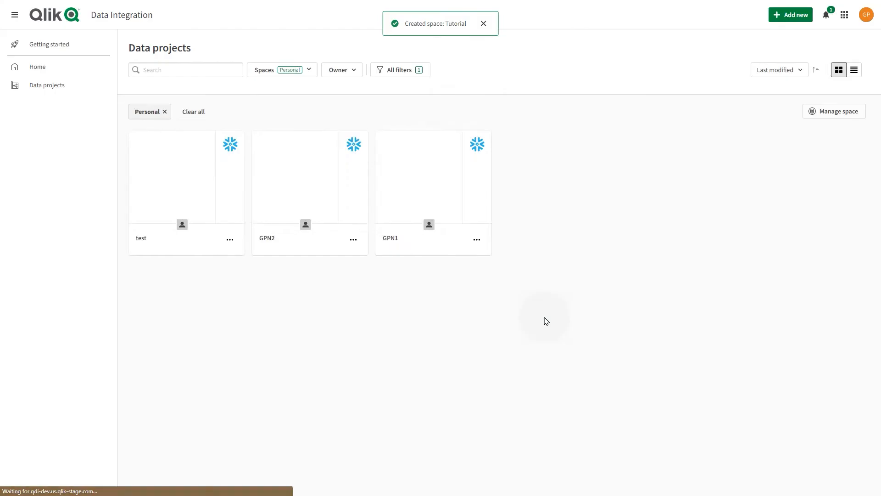
{"action": "left_click", "coordinate": [281, 70]}
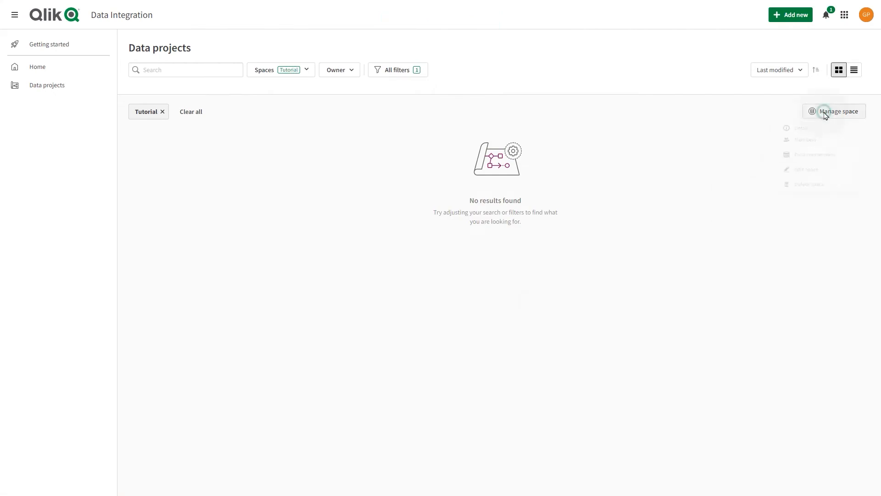
- View the Tutorial space's details and its Members list
{"action": "left_click", "coordinate": [834, 111]}
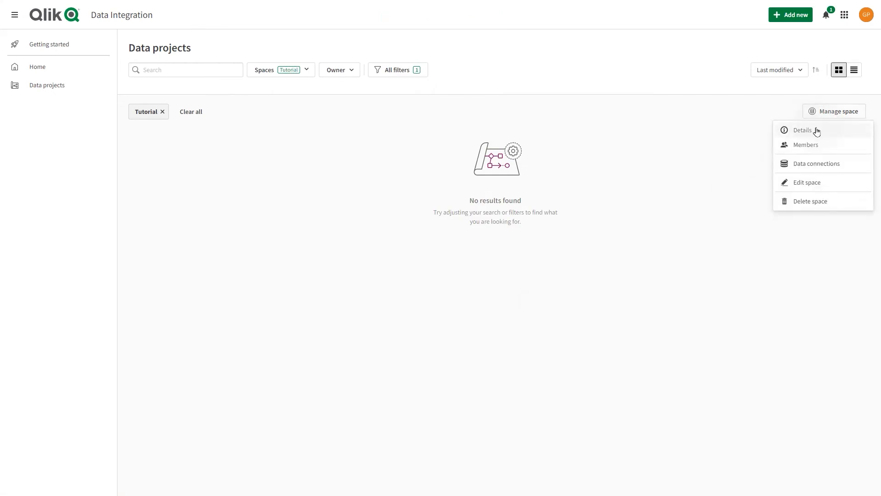
{"action": "left_click", "coordinate": [803, 130]}
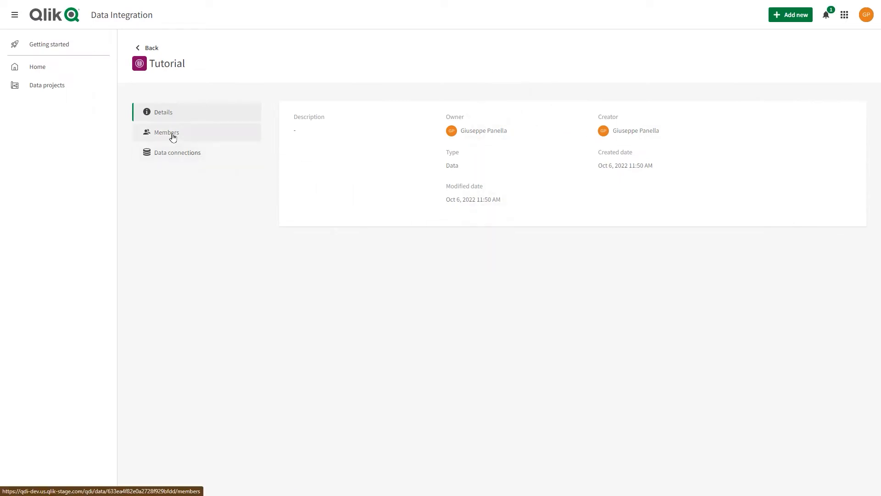
{"action": "left_click", "coordinate": [166, 132]}
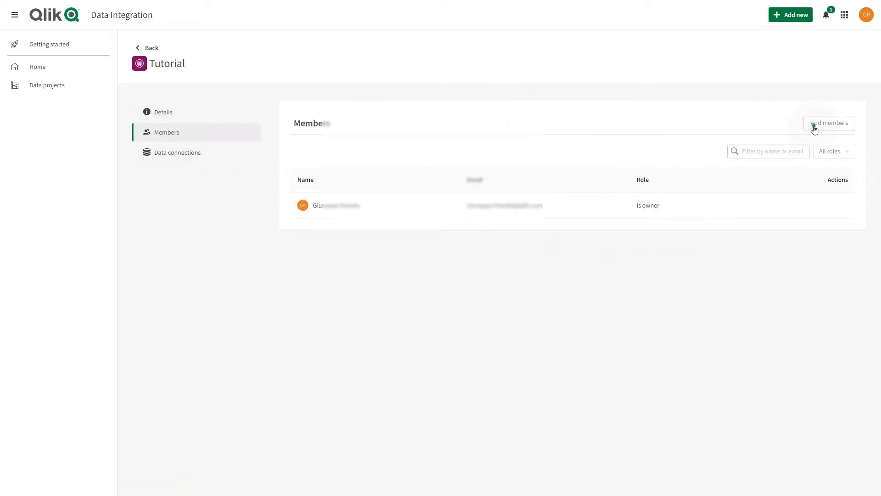
- Add Ralf to Tutorial with view, consume, manage, operate and edit roles
{"action": "left_click", "coordinate": [829, 122]}
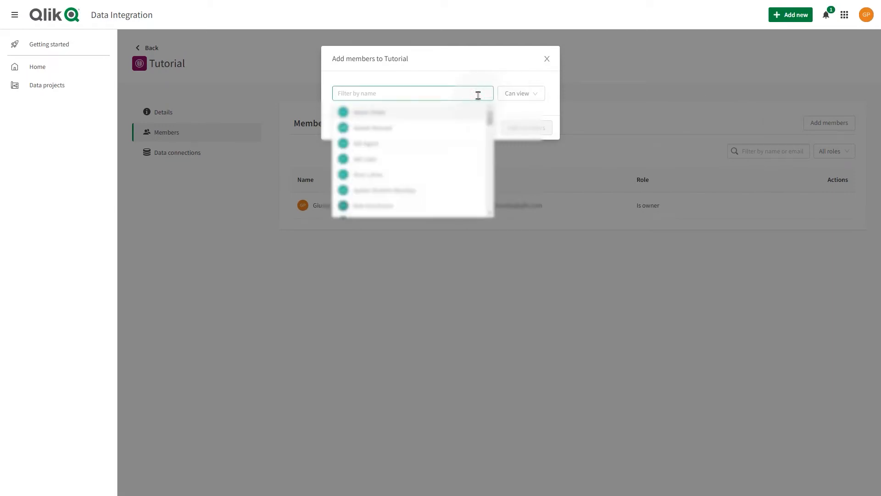
{"action": "type", "text": "ra"}
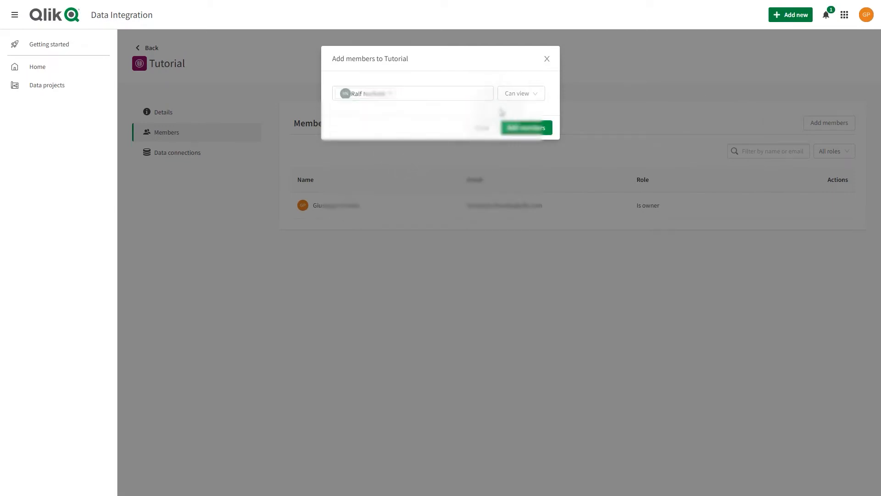
{"action": "left_click", "coordinate": [519, 92]}
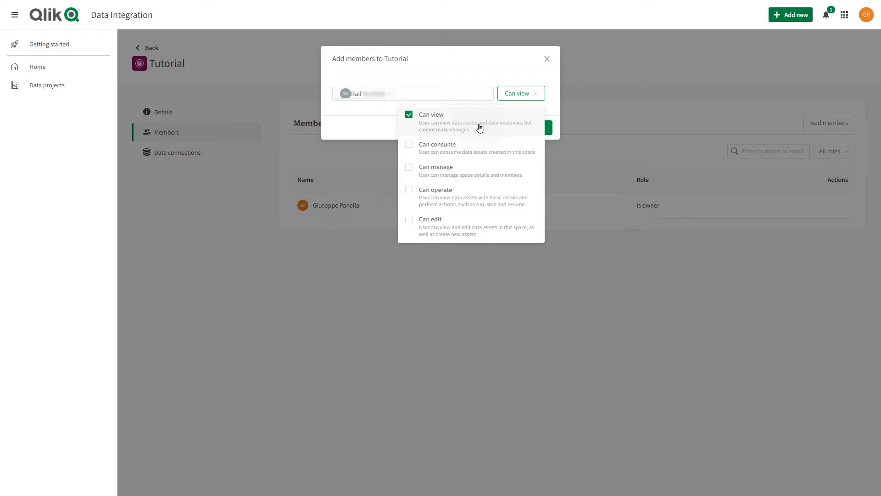
{"action": "left_click", "coordinate": [409, 145]}
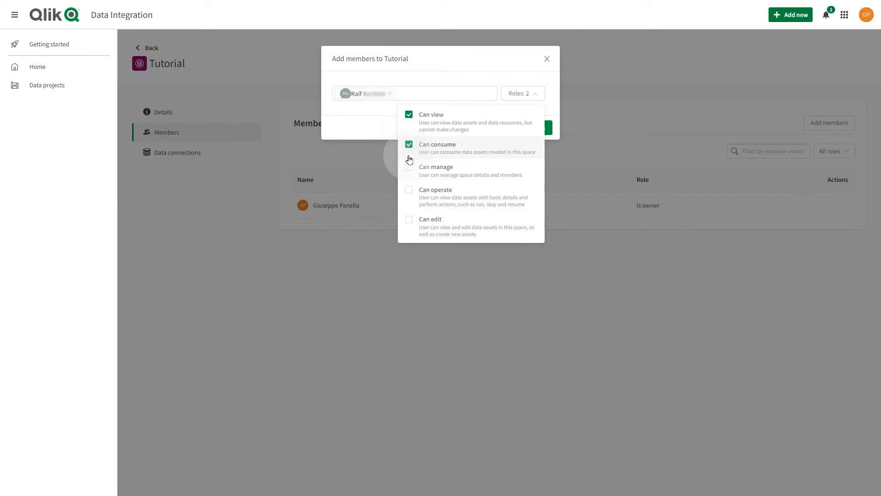
{"action": "left_click", "coordinate": [409, 170]}
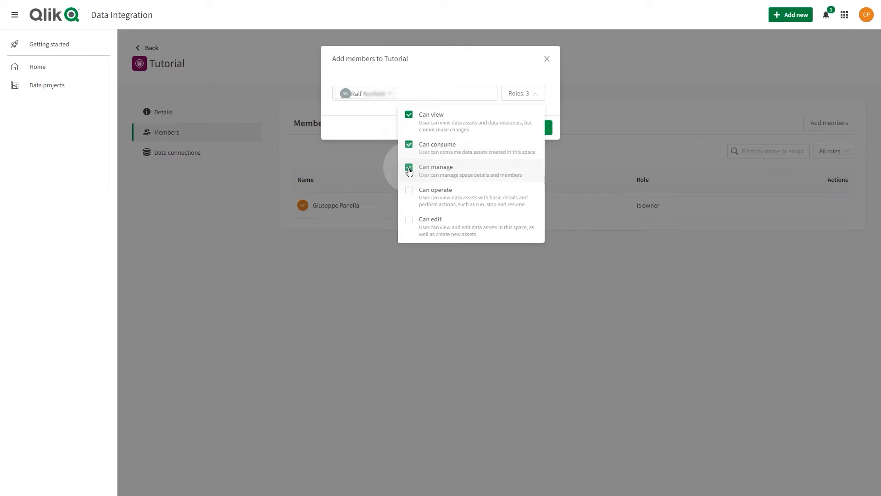
{"action": "left_click", "coordinate": [409, 170]}
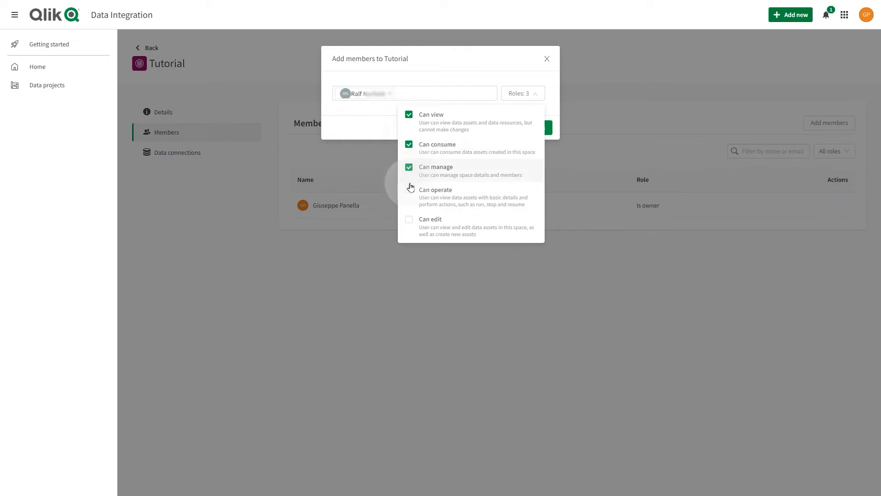
{"action": "left_click", "coordinate": [409, 190]}
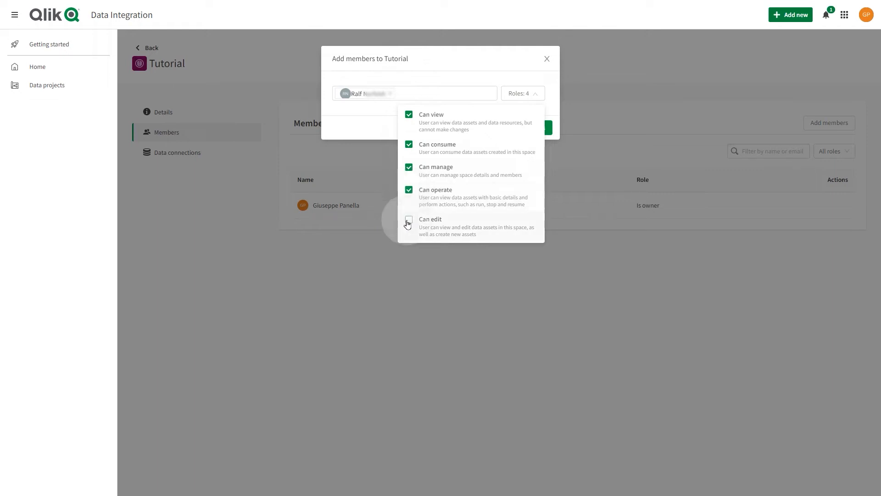
{"action": "left_click", "coordinate": [409, 223]}
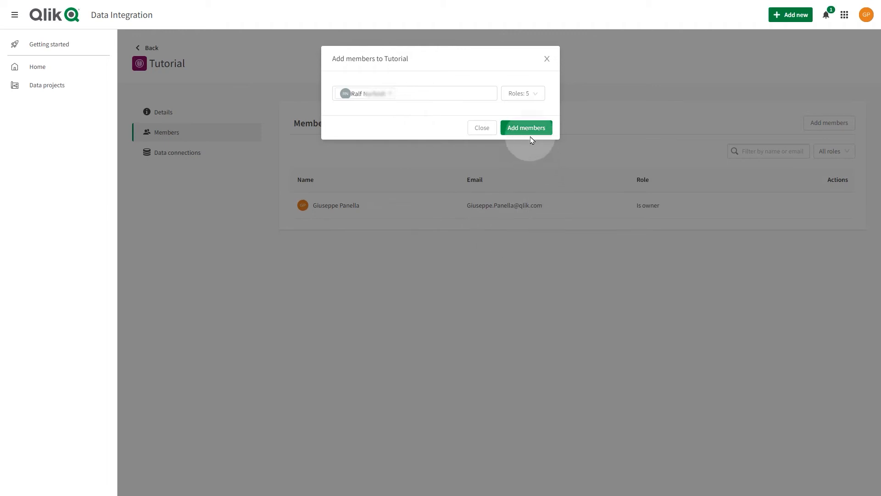
{"action": "left_click", "coordinate": [526, 128]}
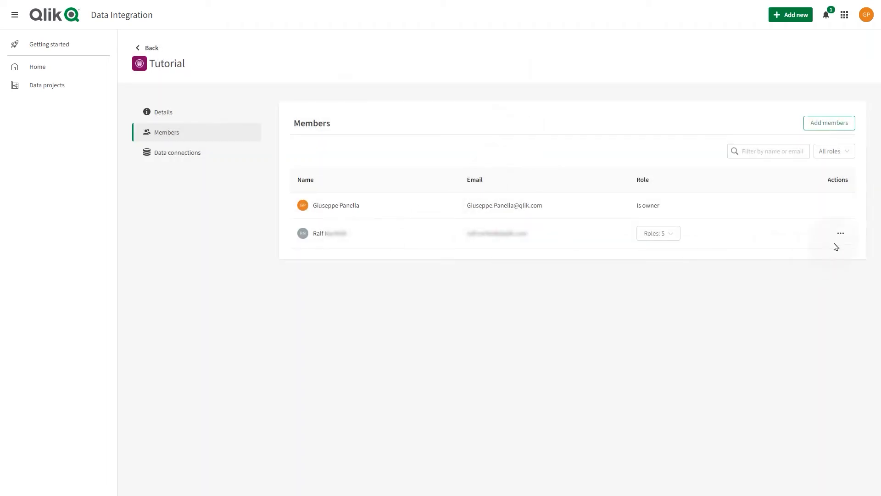
- Add Michael to the Tutorial space with view, consume and manage roles
{"action": "left_click", "coordinate": [841, 233]}
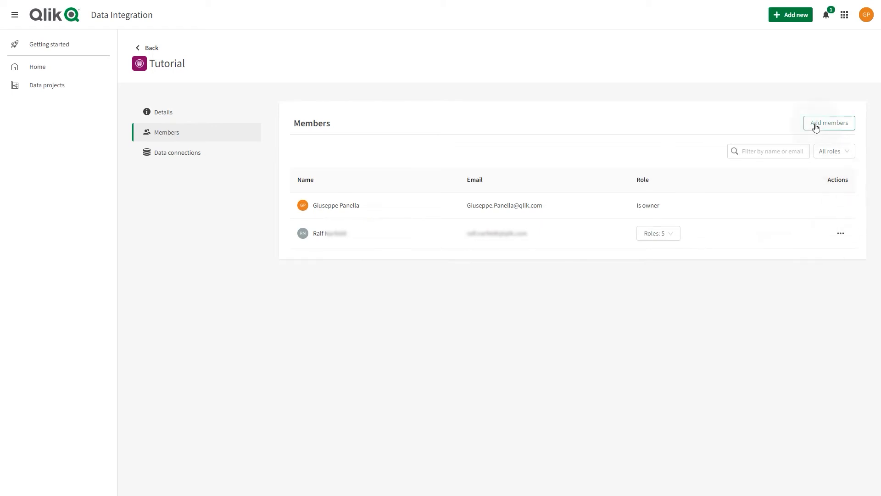
{"action": "left_click", "coordinate": [829, 123]}
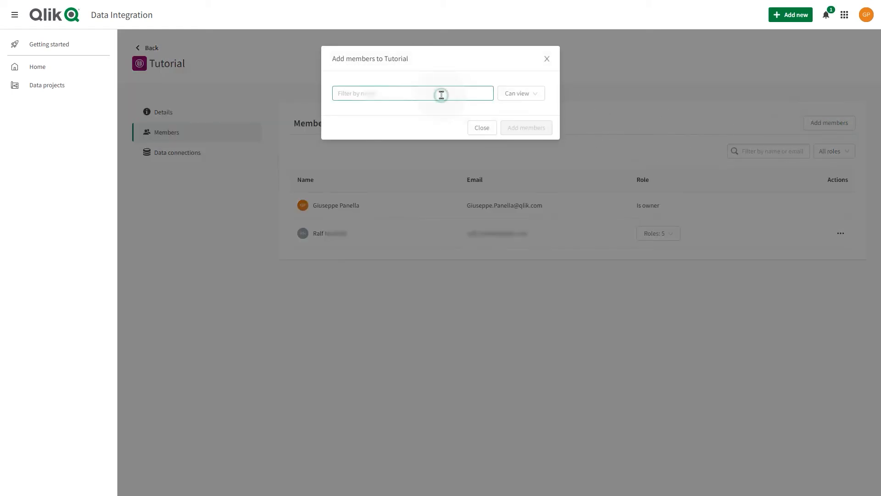
{"action": "type", "text": "mi"}
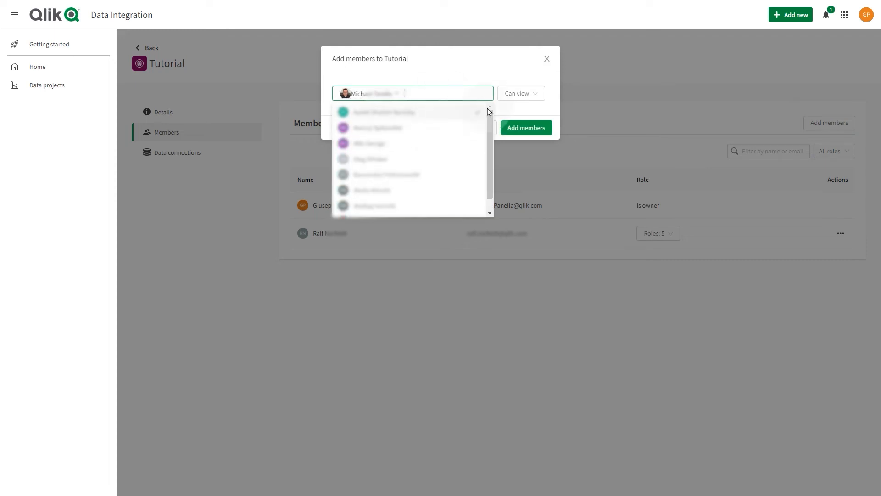
{"action": "left_click", "coordinate": [518, 94]}
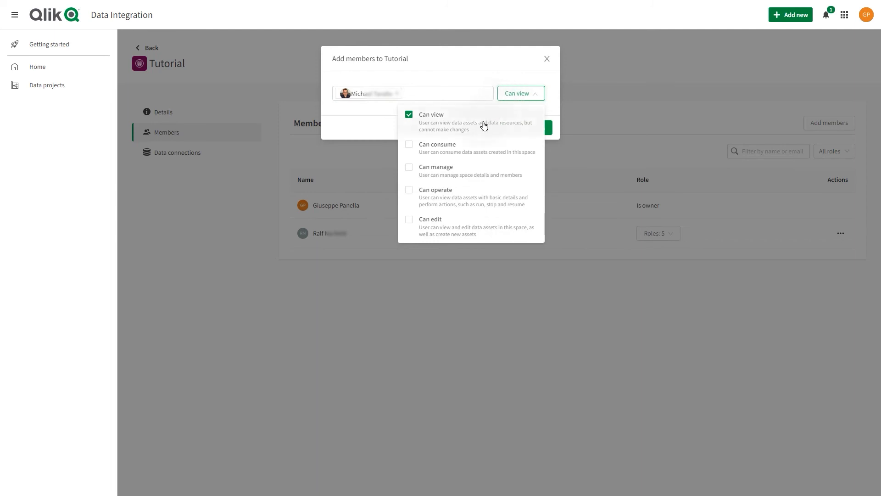
{"action": "left_click", "coordinate": [409, 144]}
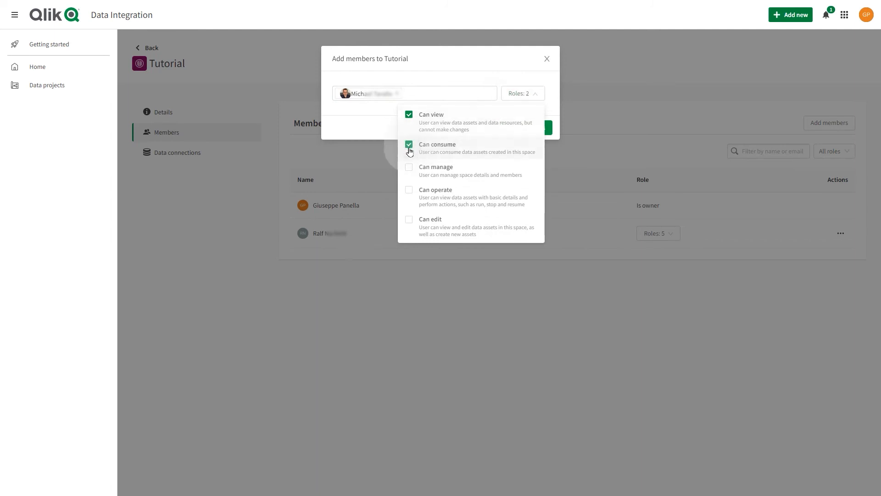
{"action": "left_click", "coordinate": [408, 168]}
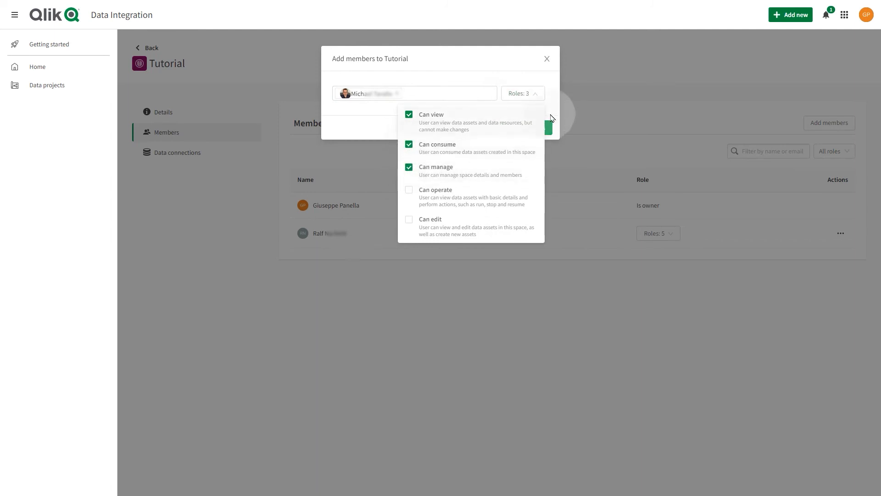
{"action": "left_click", "coordinate": [545, 126]}
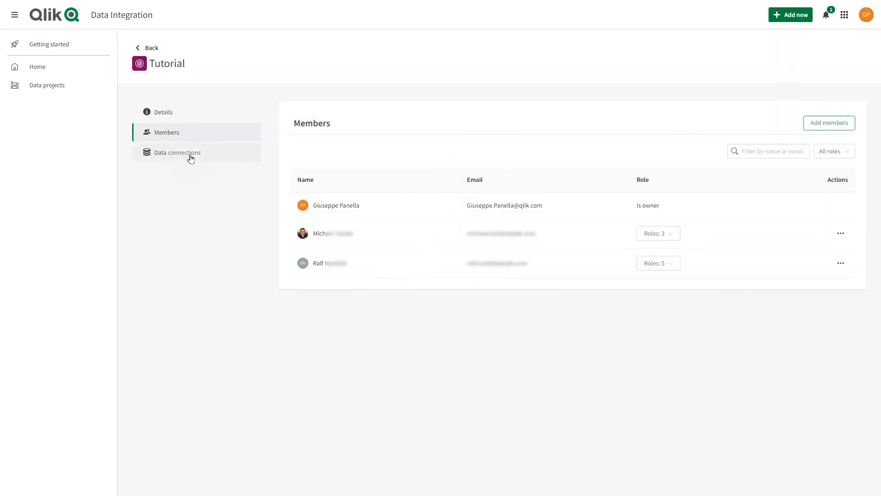
- Start a new data connection in Tutorial and scroll the sources down to Oracle
{"action": "left_click", "coordinate": [176, 153]}
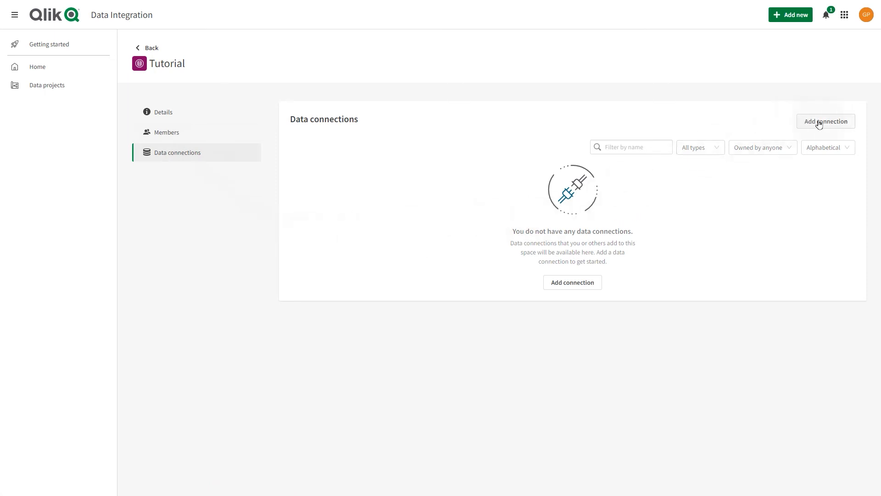
{"action": "left_click", "coordinate": [825, 122]}
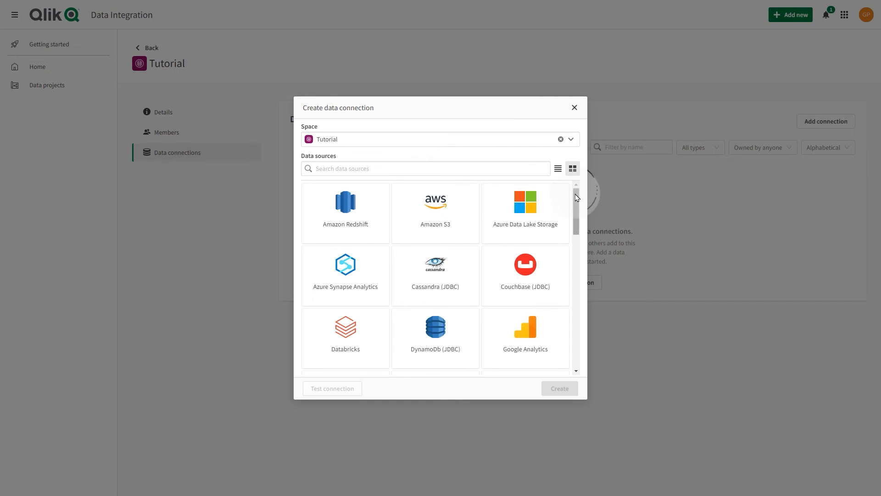
{"action": "scroll", "scroll_direction": "down", "scroll_amount": 3}
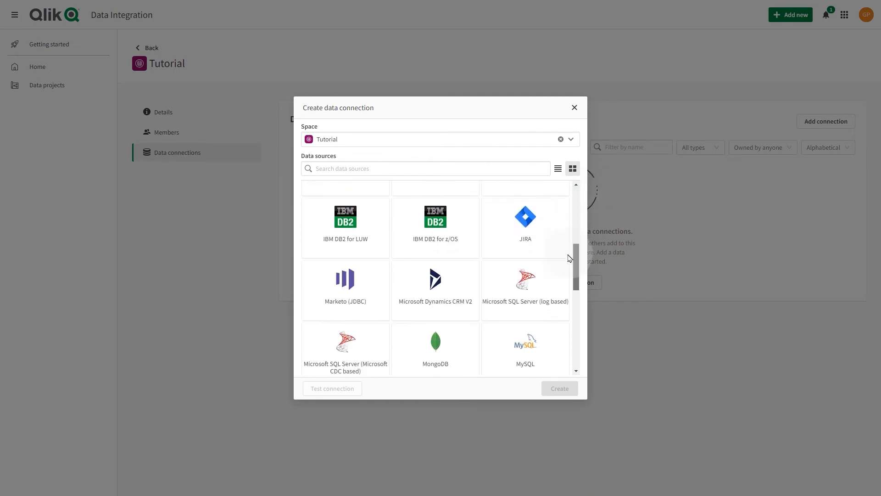
{"action": "scroll", "scroll_direction": "down", "scroll_amount": 3}
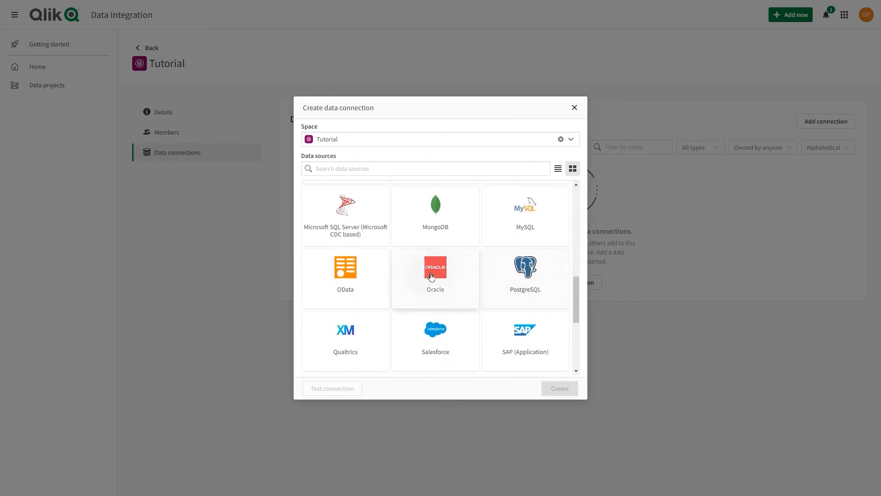
- Choose Oracle via How To Gateway with connection string localhost/ORCLPDB1 and user qmi
{"action": "left_click", "coordinate": [435, 276]}
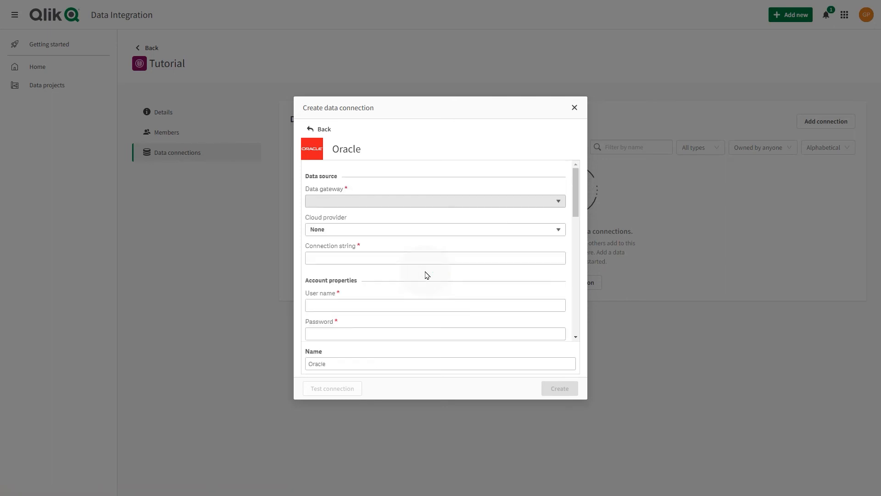
{"action": "left_click", "coordinate": [434, 200]}
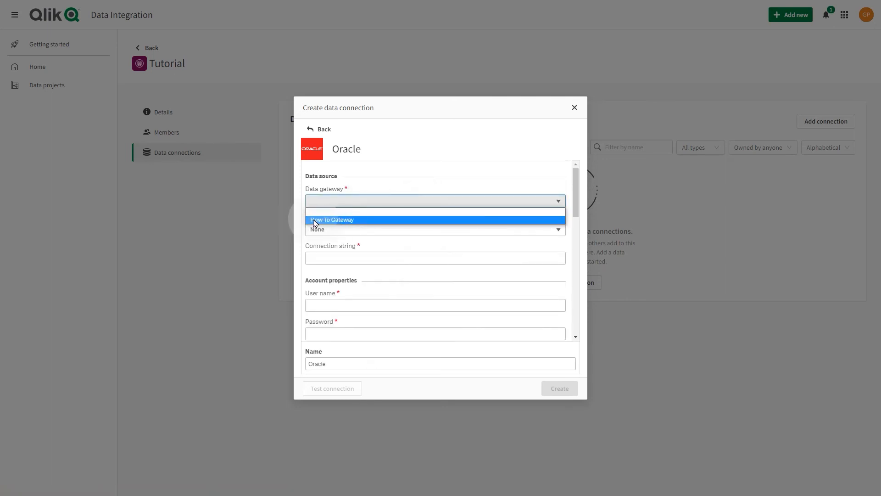
{"action": "left_click", "coordinate": [332, 219]}
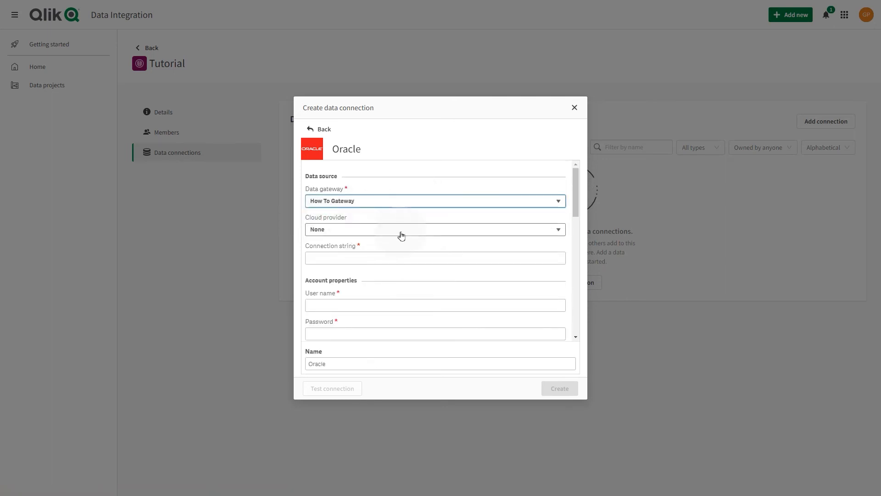
{"action": "type", "text": "localhost/ORCLPDB1"}
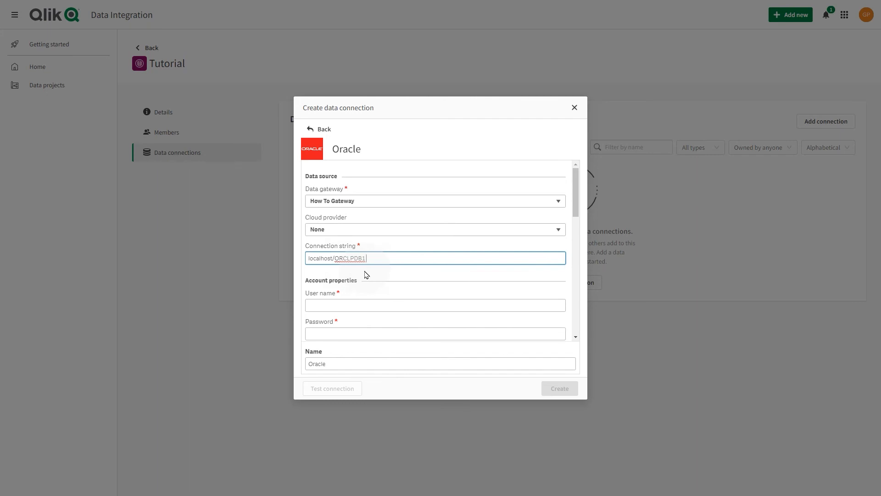
{"action": "left_click", "coordinate": [435, 305]}
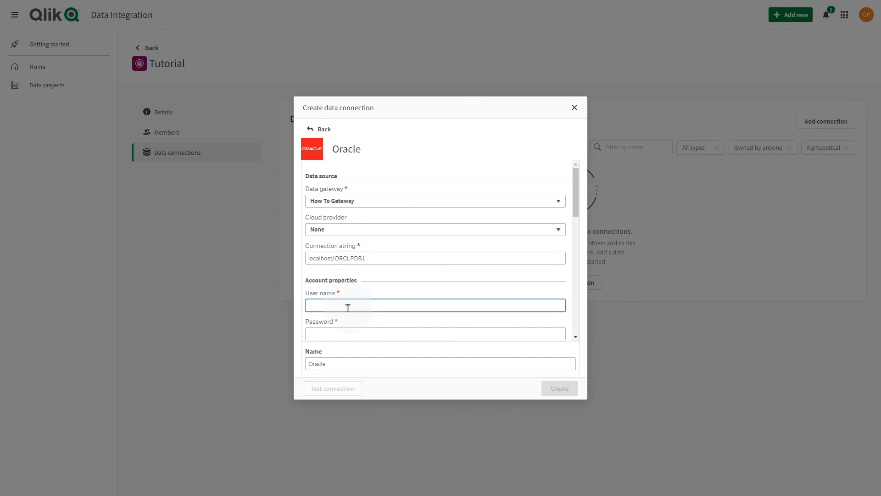
{"action": "type", "text": "qmi"}
{"action": "left_click", "coordinate": [441, 364]}
{"action": "type", "text": "_source"}
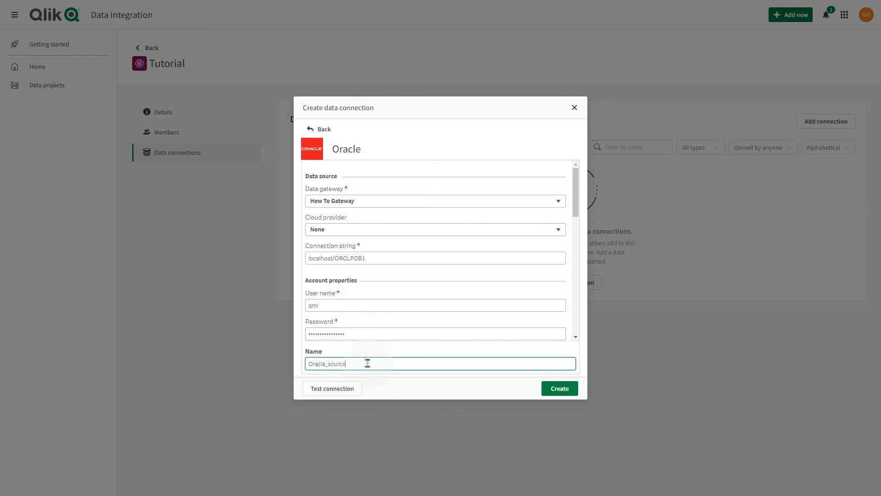
- Test the Oracle_source connection successfully and create it
{"action": "left_click", "coordinate": [332, 387]}
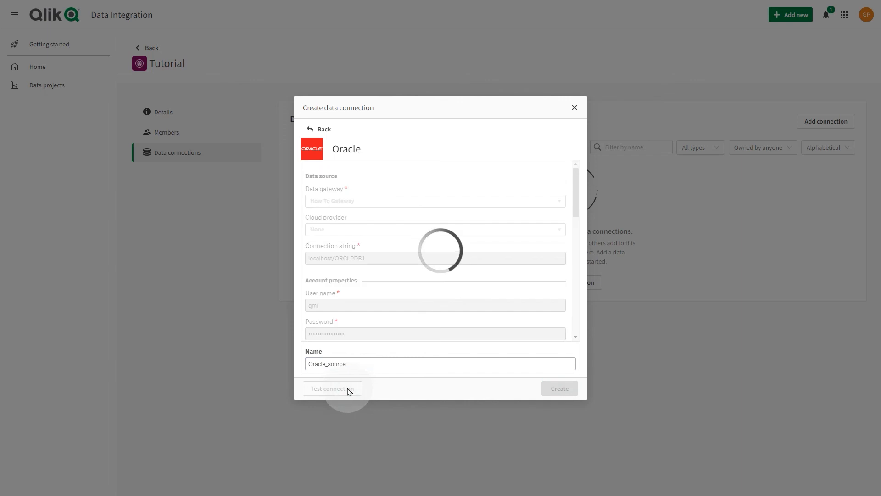
{"action": "left_click", "coordinate": [331, 387]}
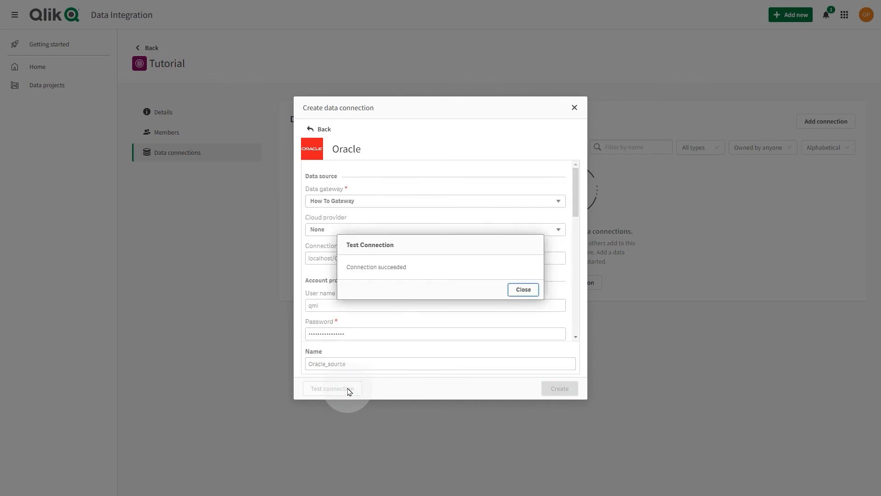
{"action": "left_click", "coordinate": [523, 290]}
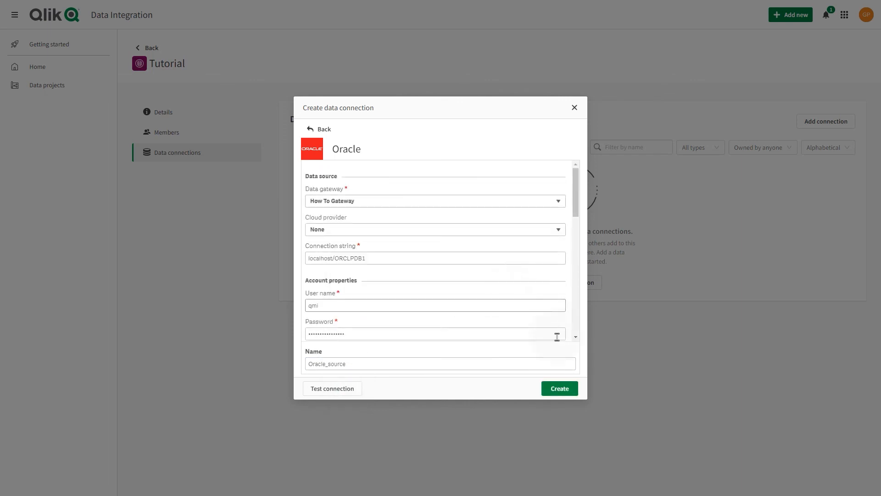
{"action": "left_click", "coordinate": [559, 388]}
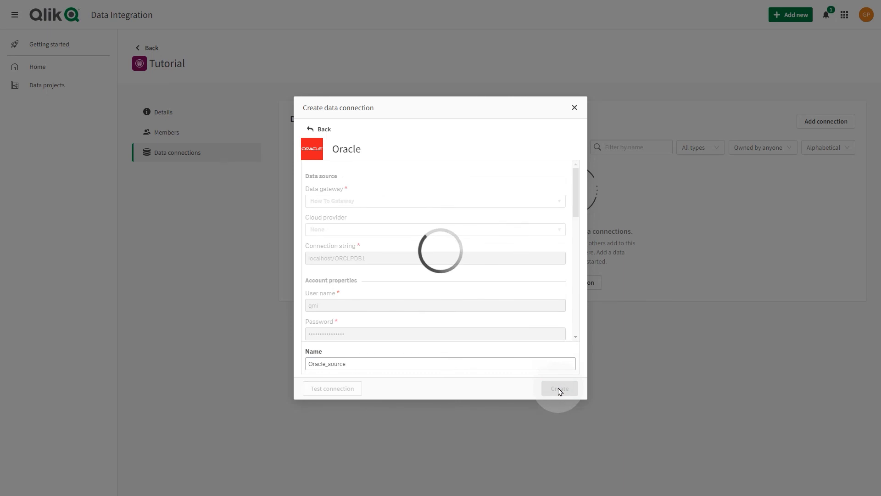
{"action": "left_click", "coordinate": [558, 388]}
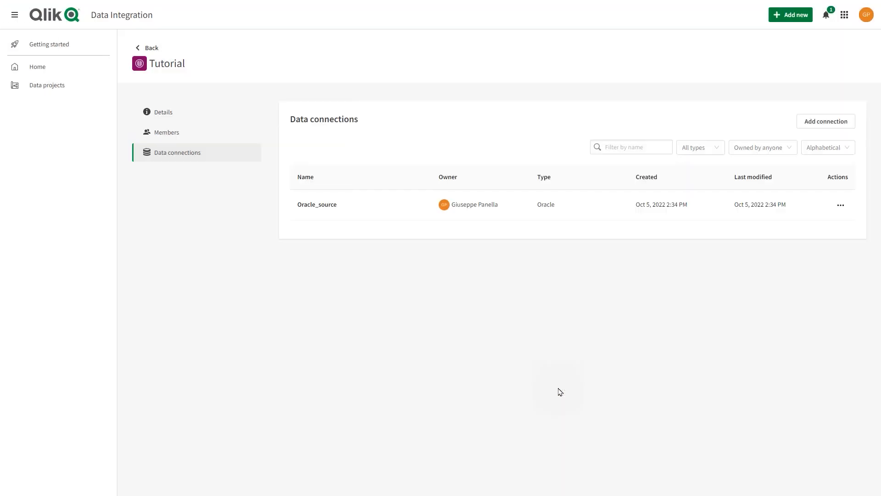
{"action": "mouse_move", "coordinate": [421, 163]}
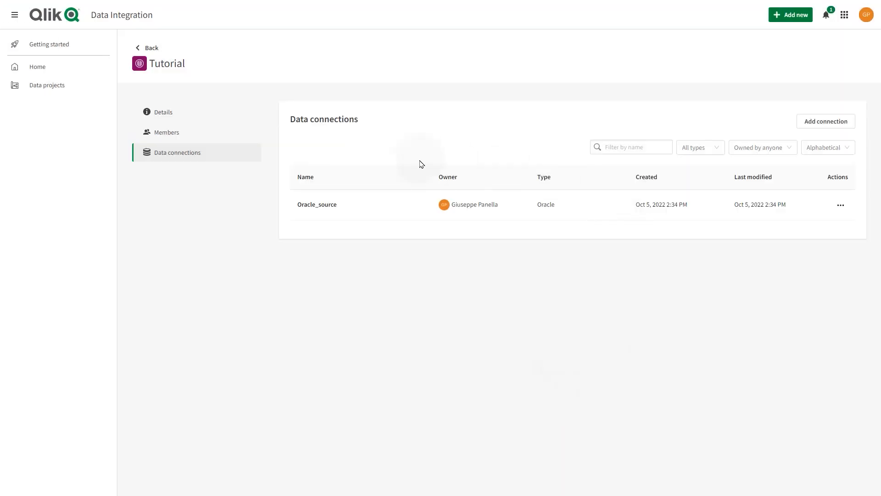